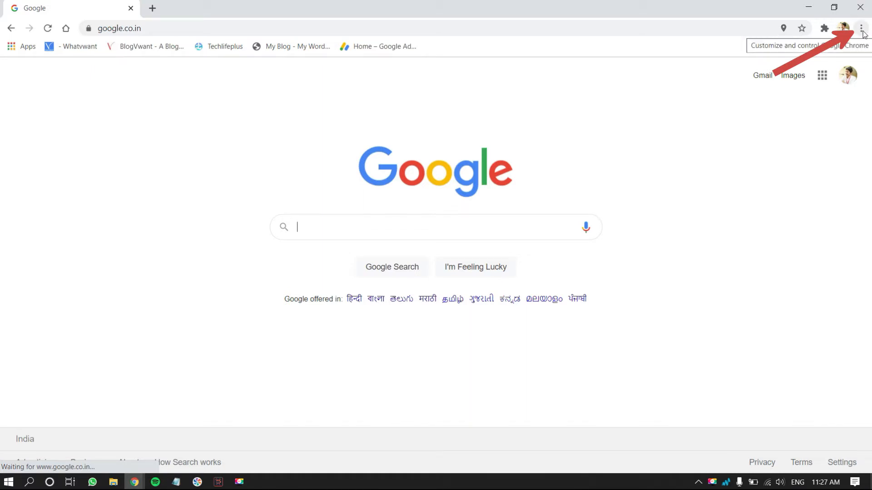
- Reach Chrome's Privacy and security Site Settings, scrolled to the Content section with cookies
left_click(863, 28)
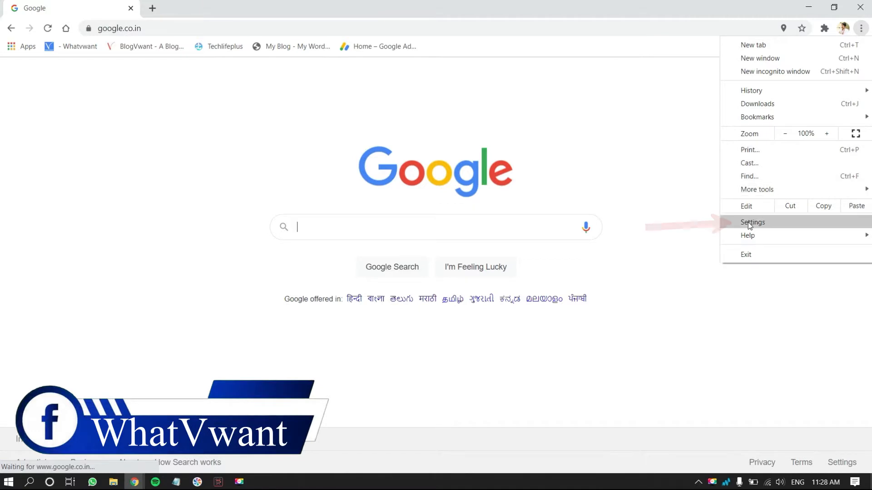
left_click(751, 222)
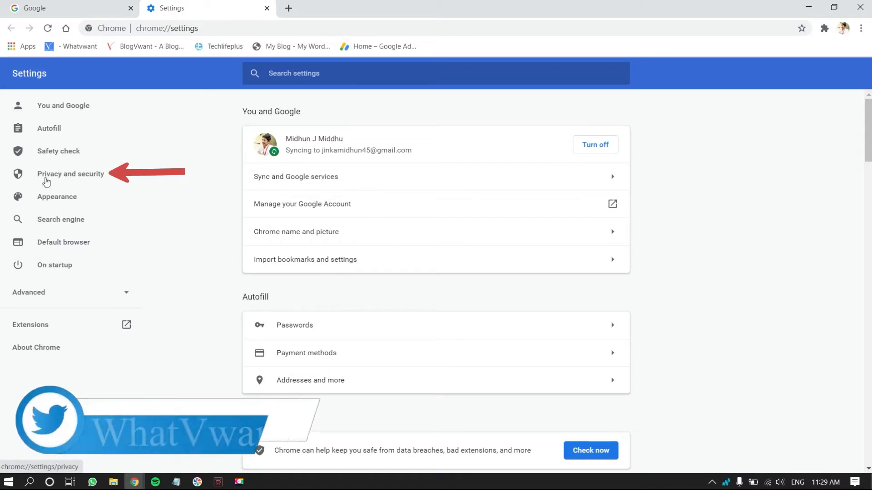
mouse_move(88, 182)
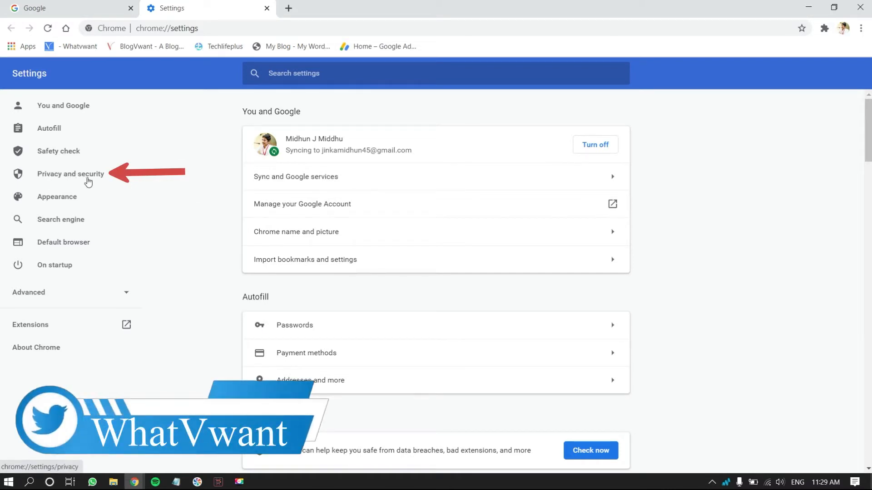
left_click(70, 174)
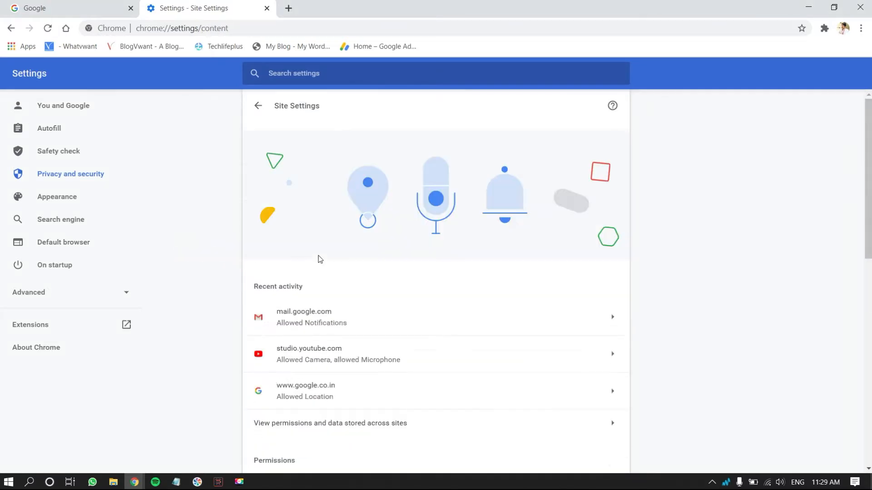
scroll("down", 3)
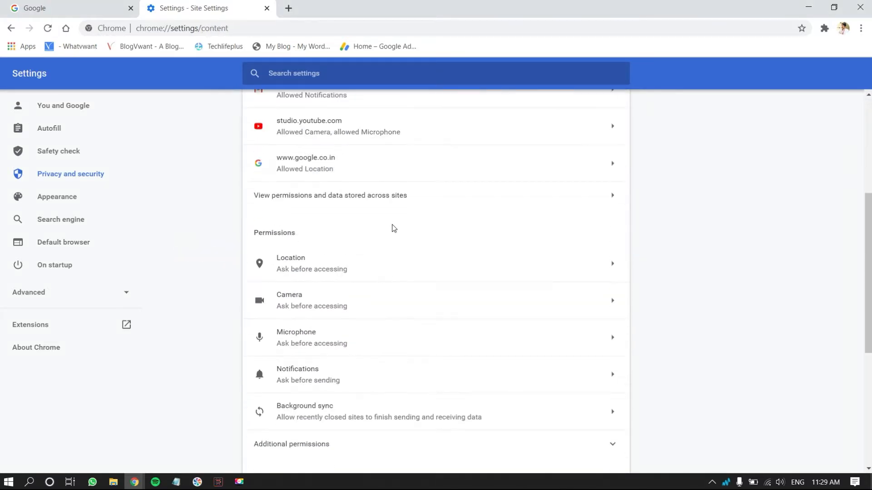
scroll("down", 3)
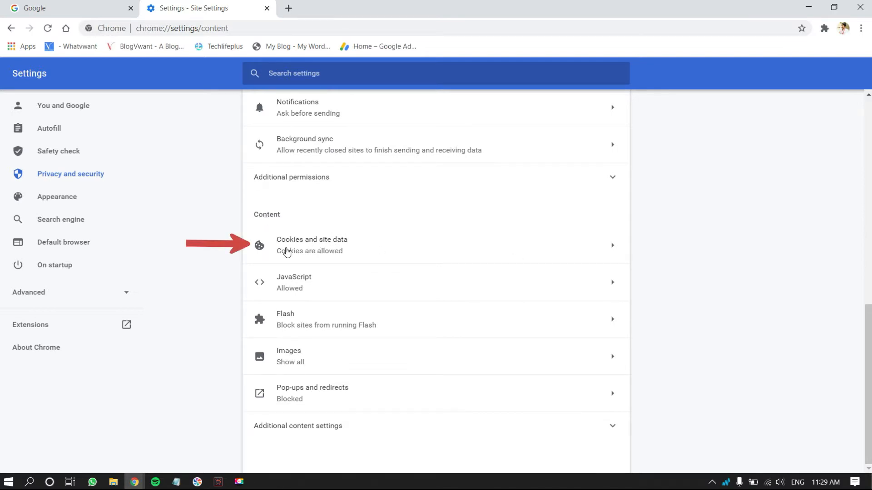
left_click(312, 244)
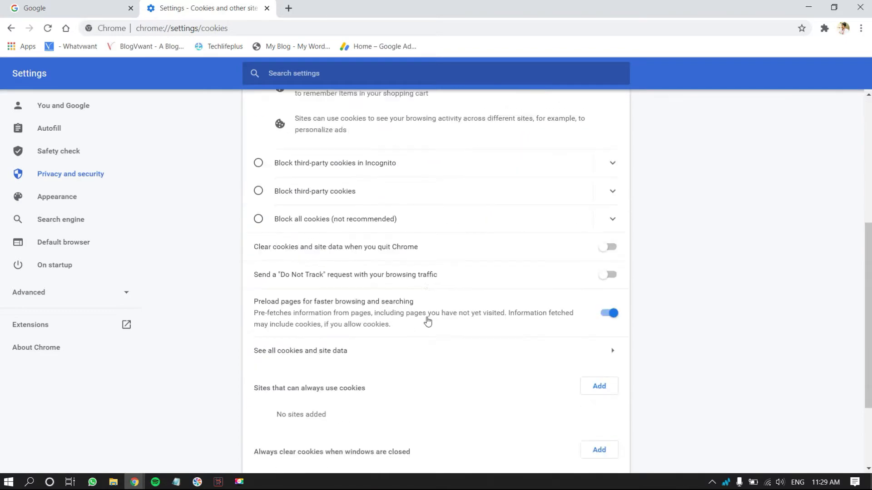
scroll("down", 3)
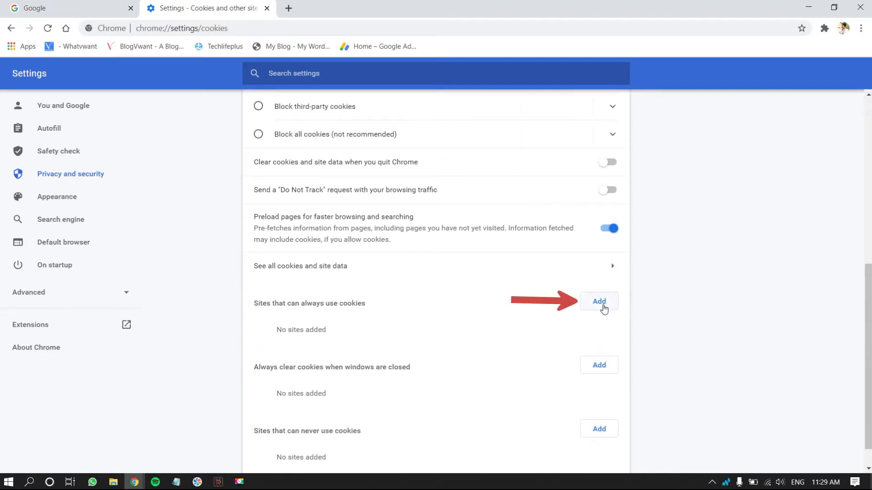
left_click(598, 301)
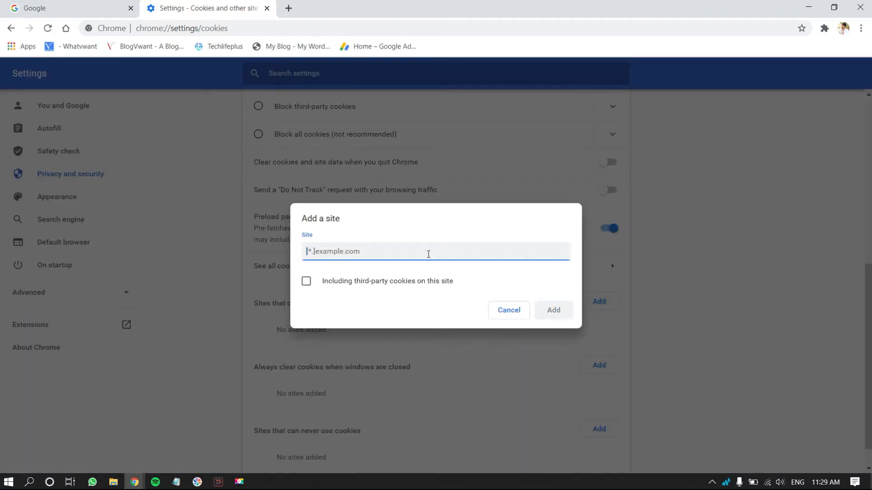
type("www.f")
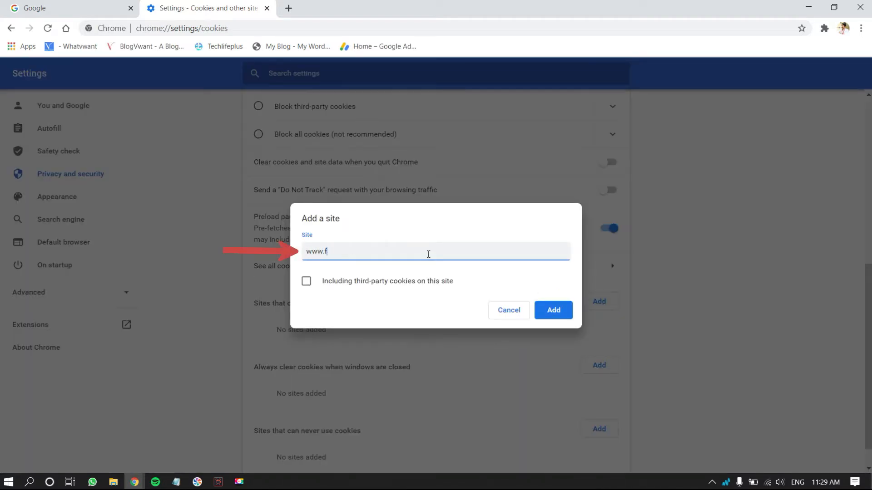
type("acebook.com")
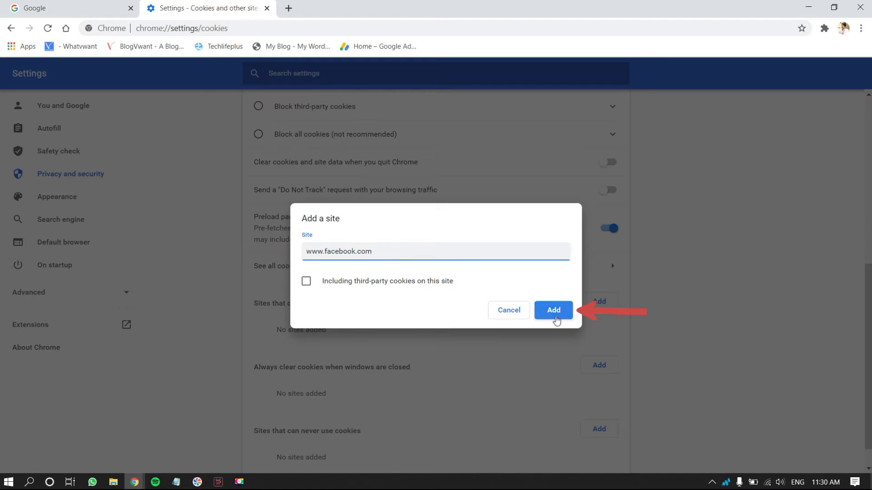
left_click(553, 311)
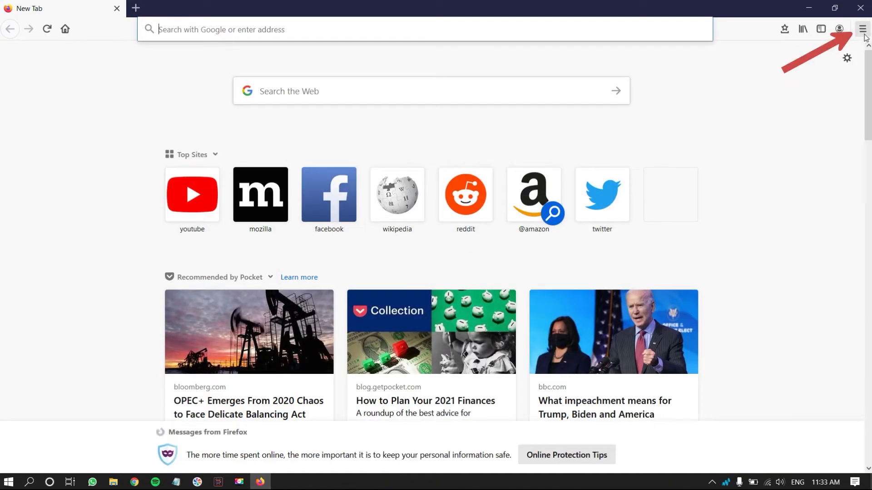
mouse_move(862, 29)
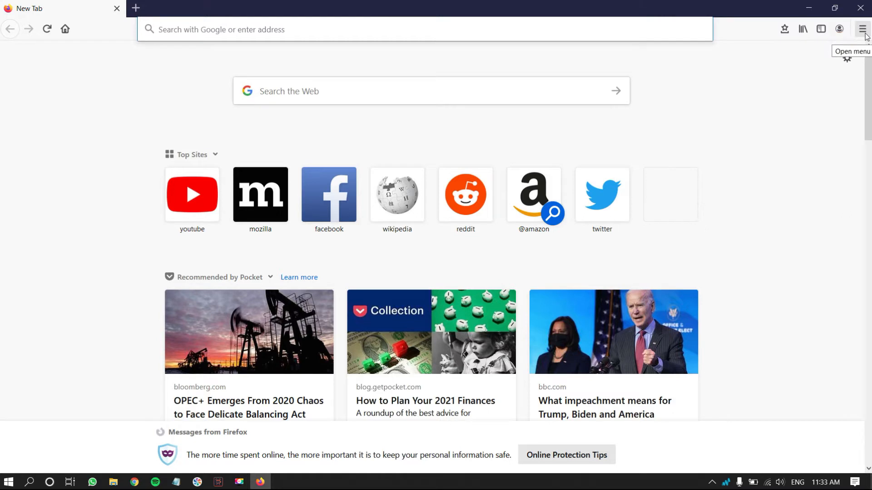
- Reach Firefox's Options > Privacy & Security page showing Cookies and Site Data
left_click(862, 29)
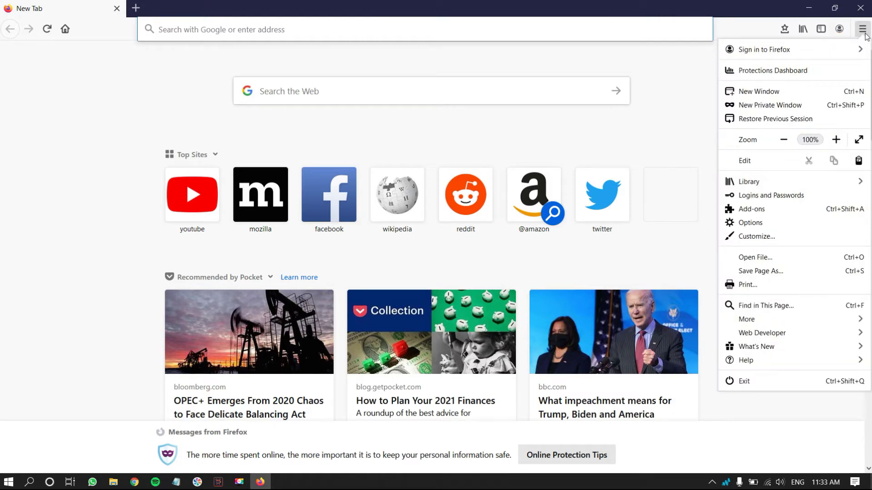
mouse_move(751, 222)
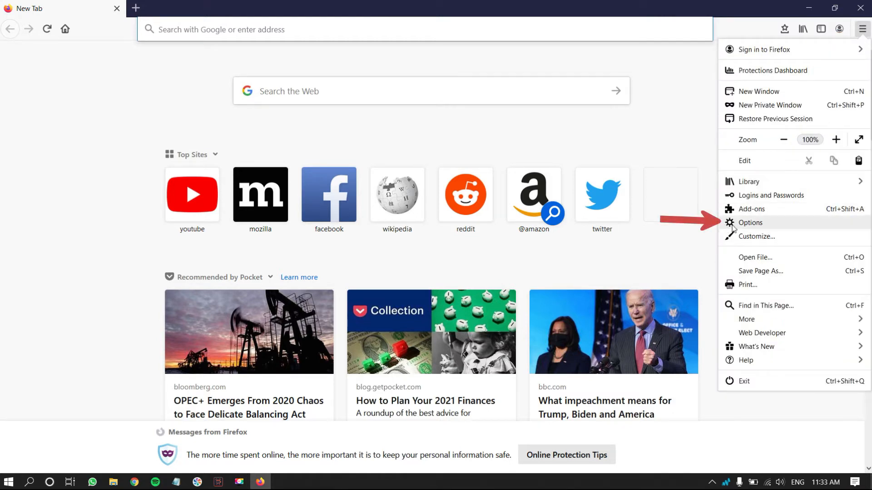
left_click(750, 222)
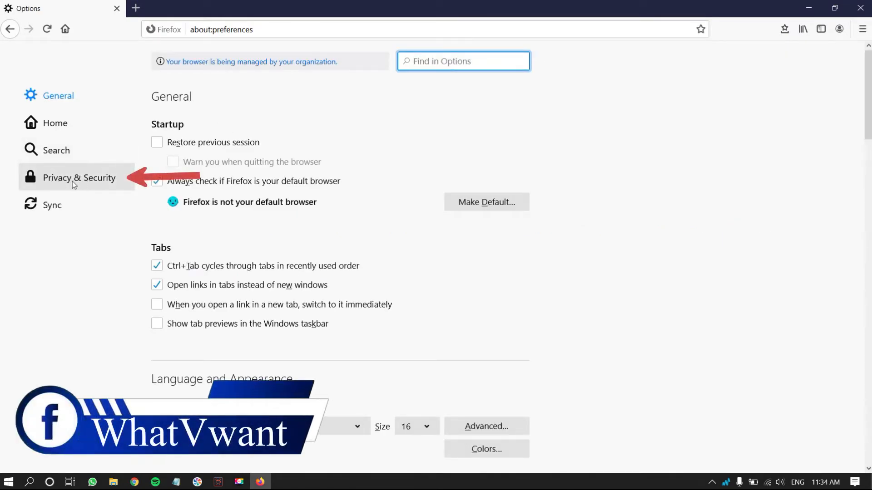
left_click(79, 177)
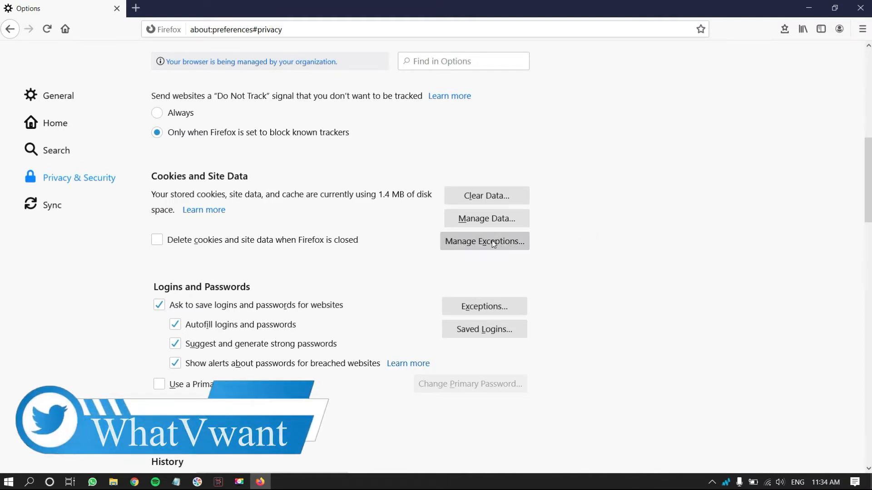
left_click(484, 241)
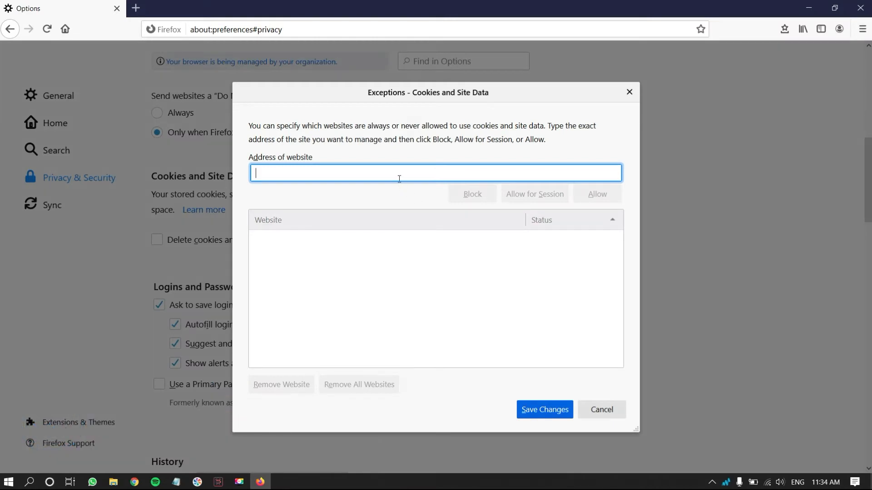
type("www.facebook.com")
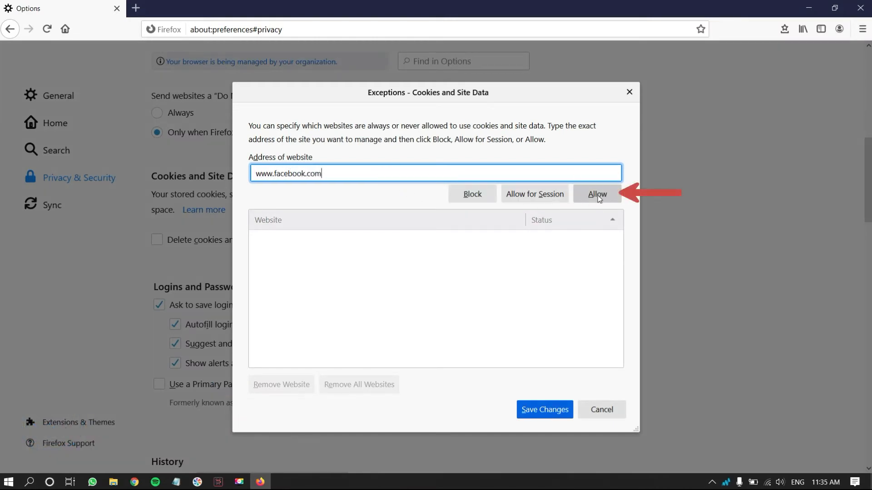
left_click(596, 194)
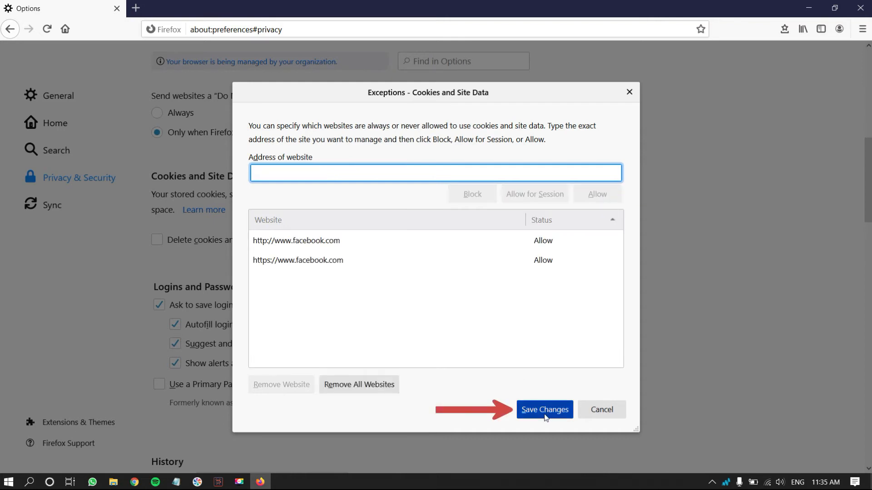
left_click(543, 409)
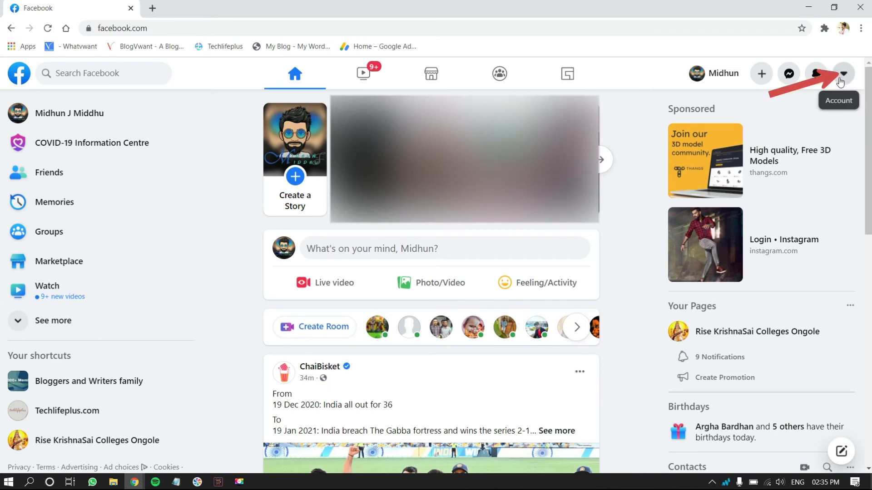
- Reach Facebook's General Account Settings via the account menu's Settings & privacy entry
left_click(842, 72)
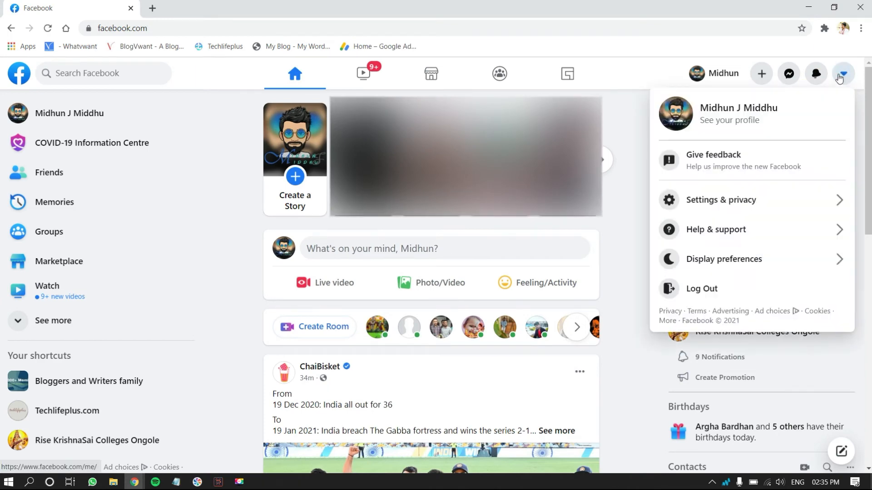
mouse_move(762, 173)
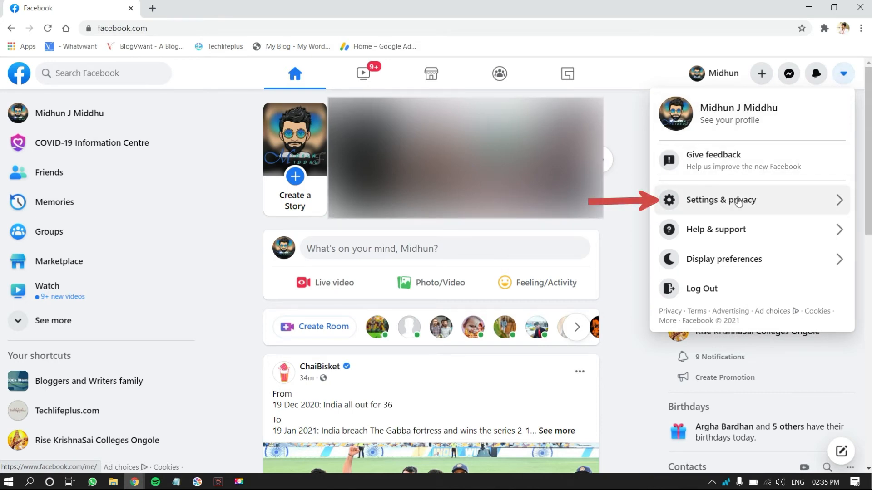
left_click(721, 200)
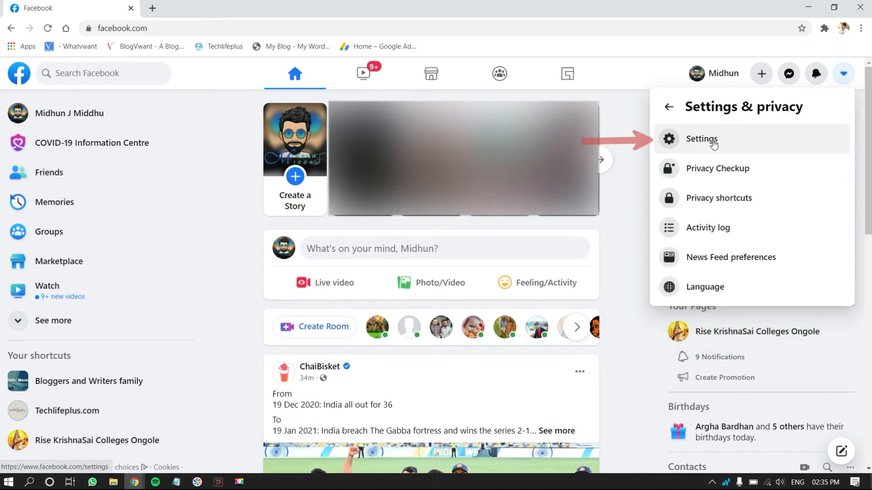
left_click(701, 139)
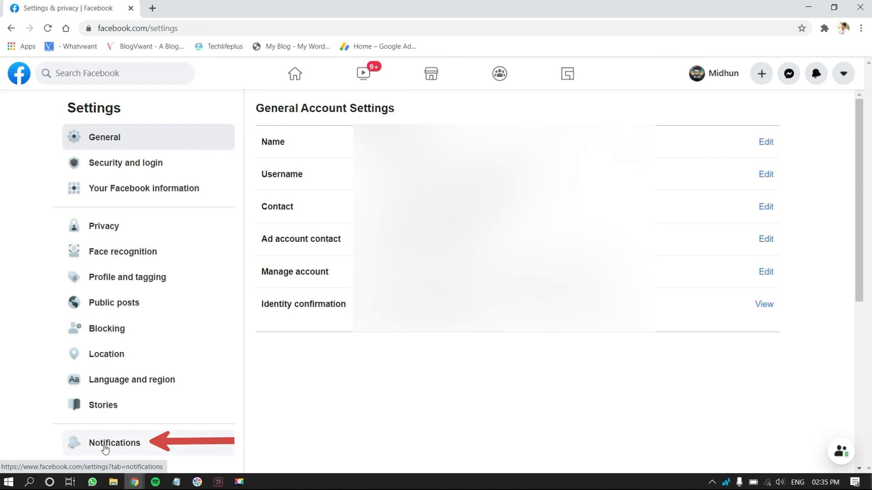
- In Facebook's Notifications settings, expand Browser and turn on Chrome push notifications
left_click(114, 442)
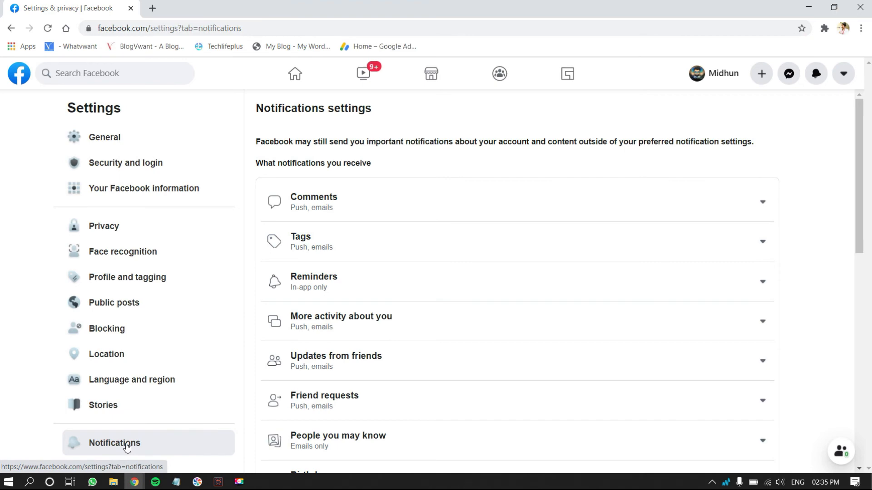
scroll("down", 3)
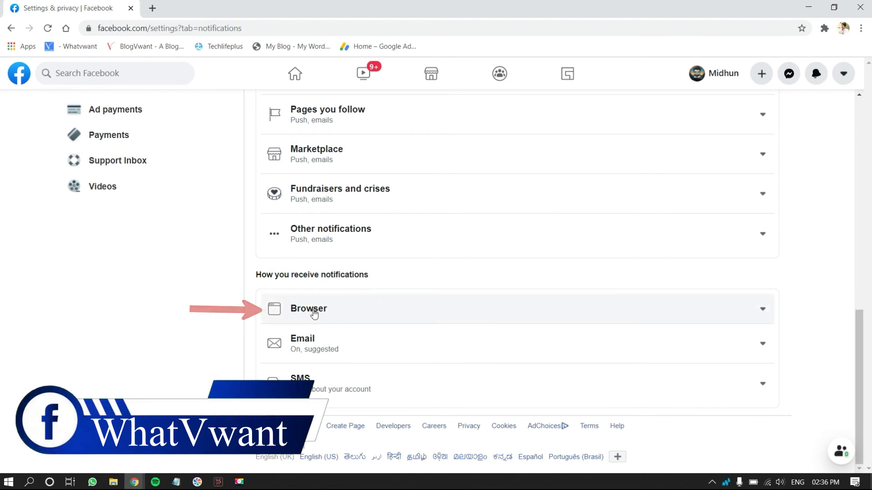
left_click(308, 309)
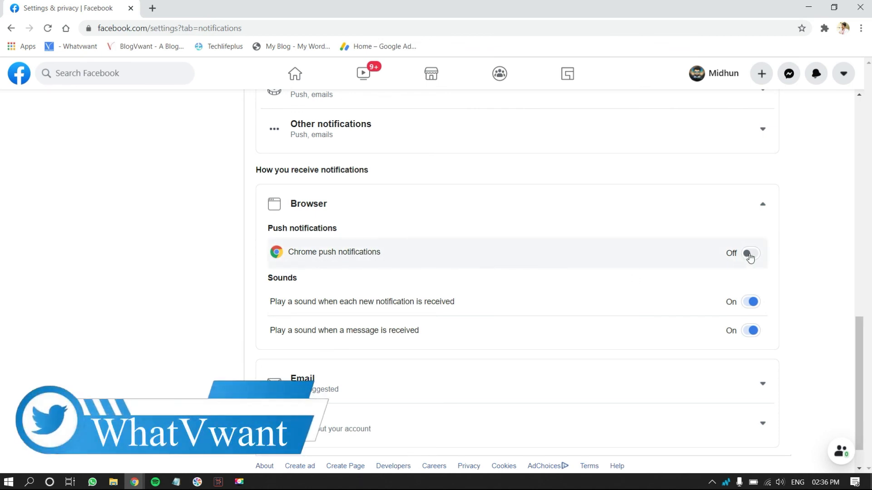
left_click(750, 257)
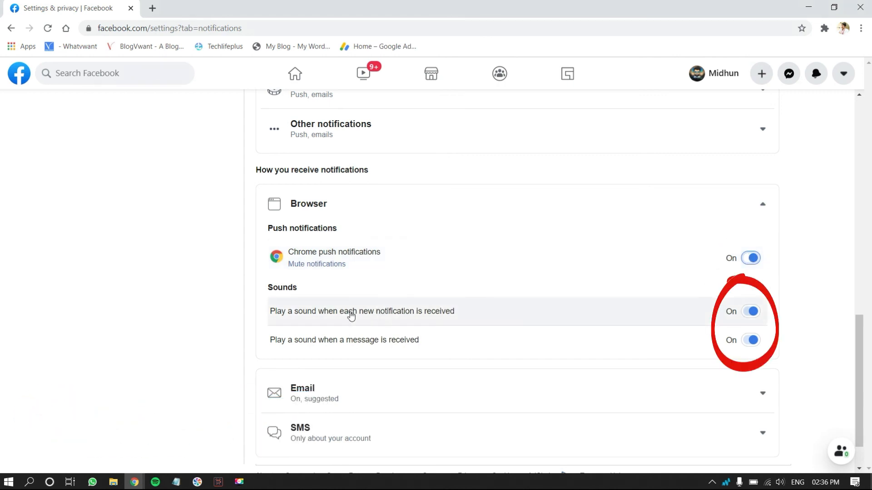
mouse_move(737, 343)
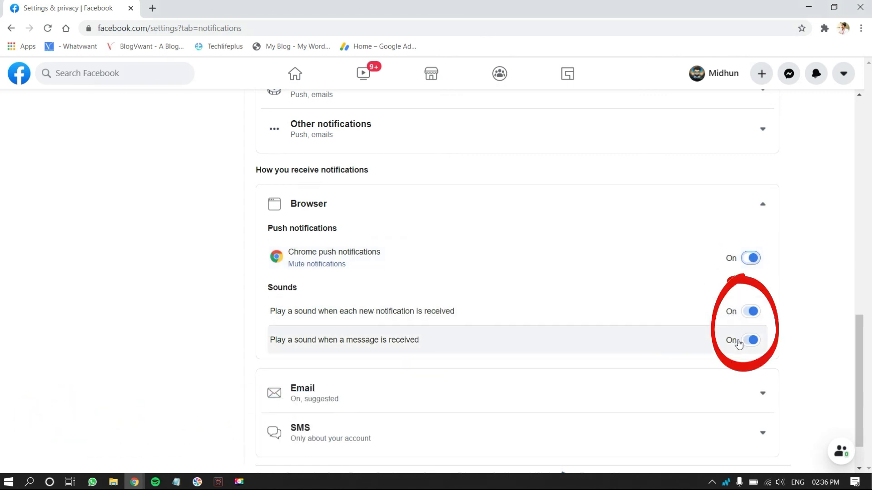